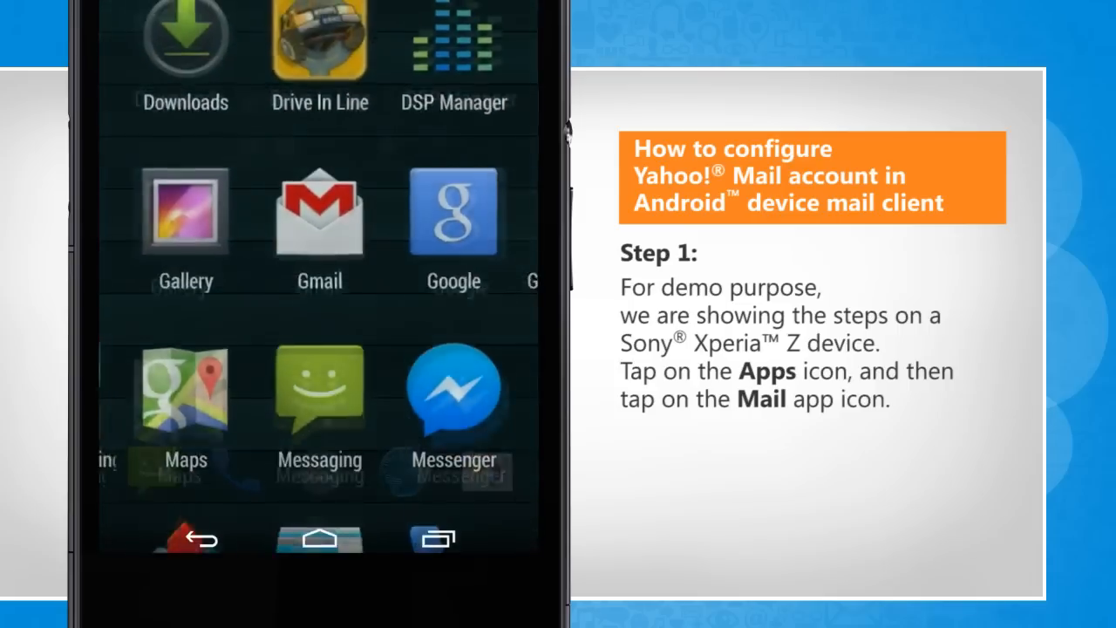
Step: Reach the Email app's Settings from the app drawer and start Add Account
scroll(up, 3)
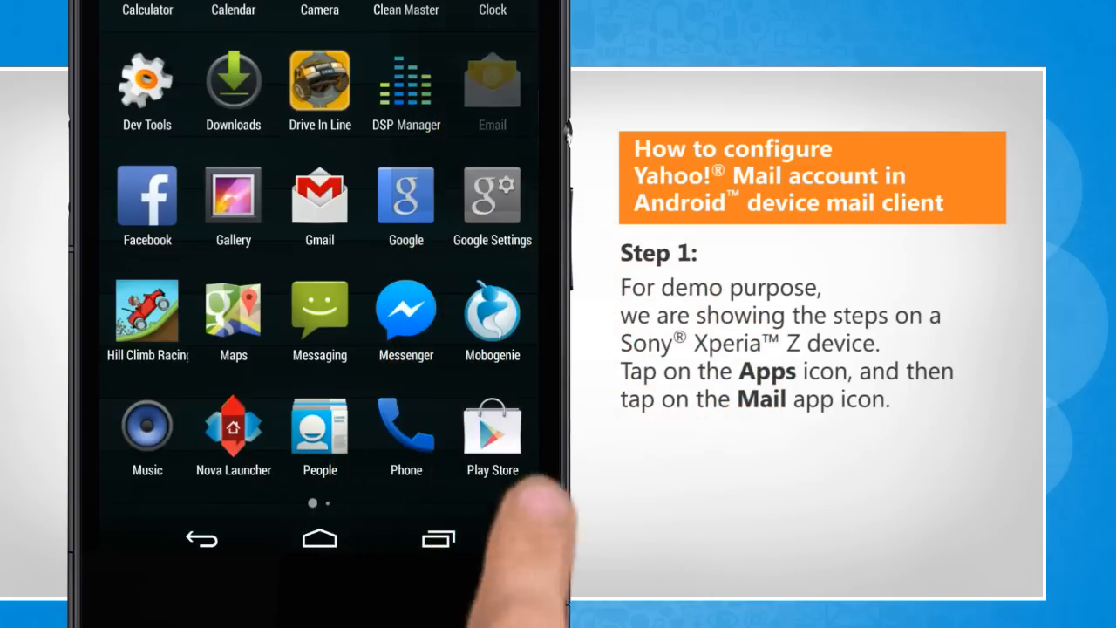
click(492, 83)
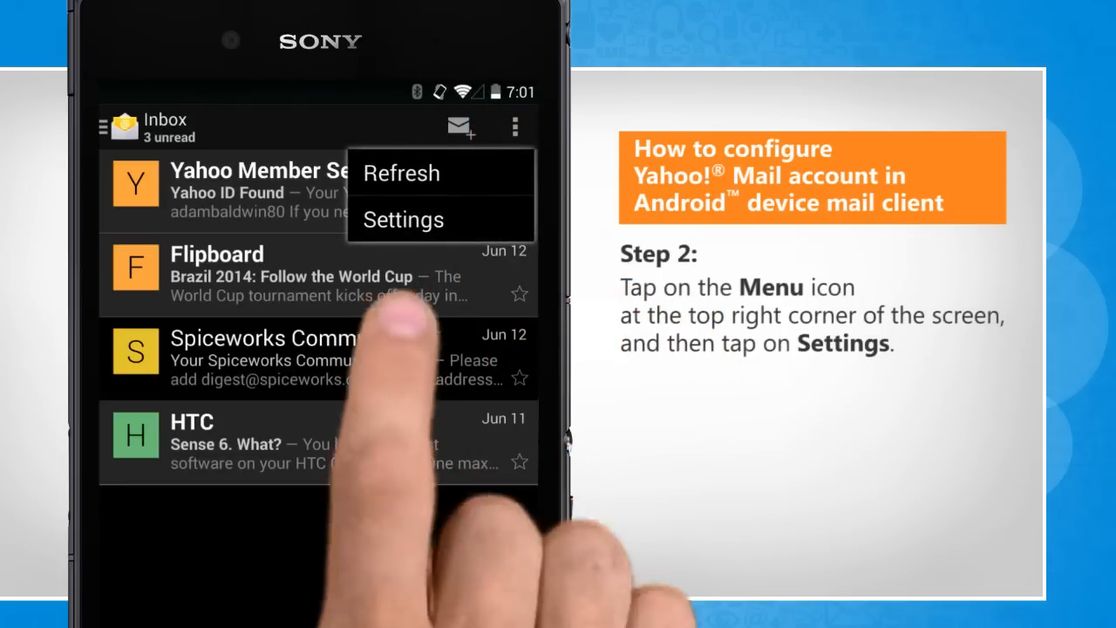
click(403, 220)
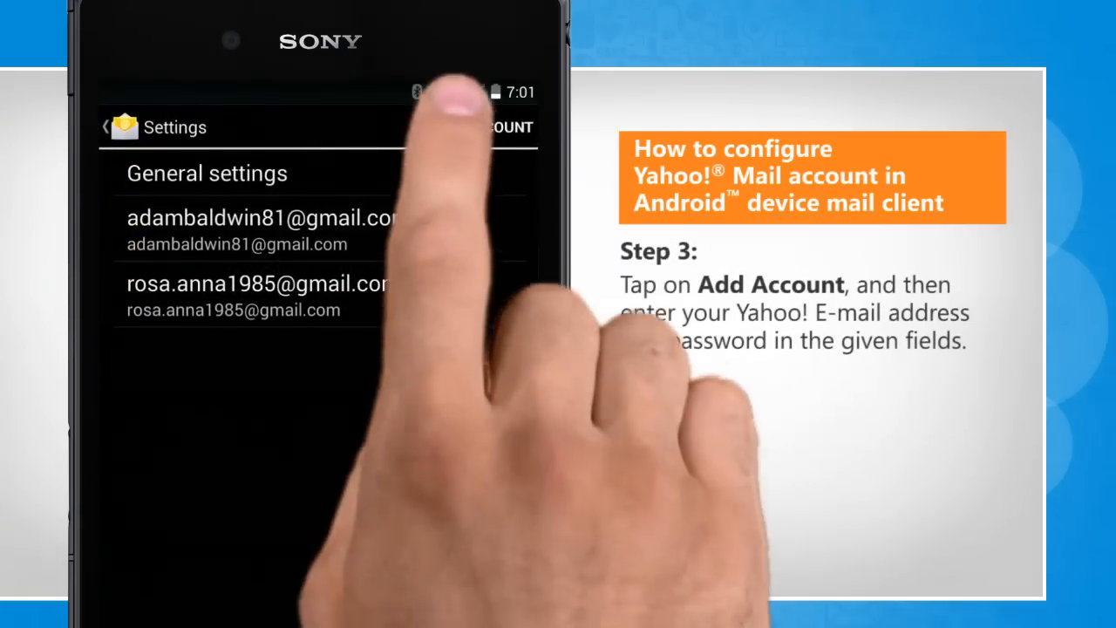
click(497, 128)
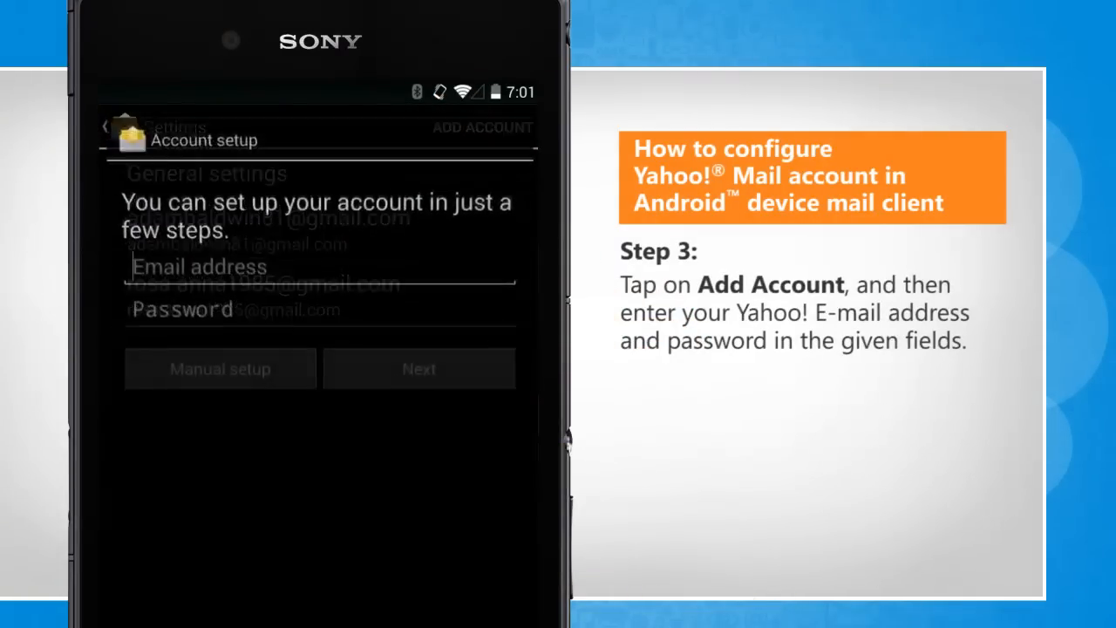
click(321, 267)
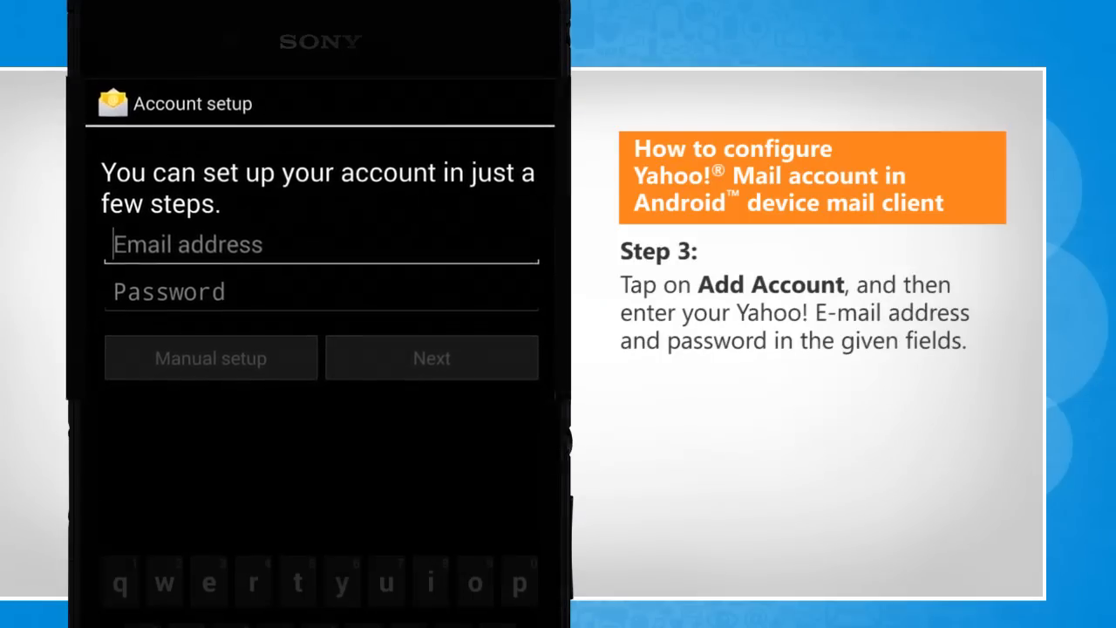
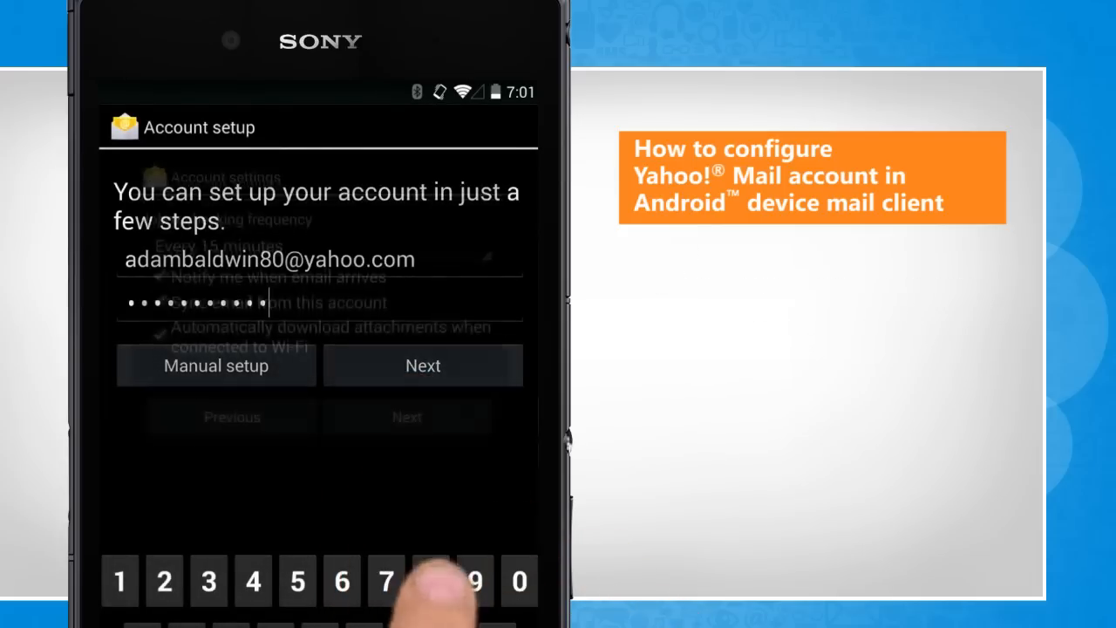
Step: Confirm the Yahoo login and account settings so the account is created and its inbox loads
click(422, 367)
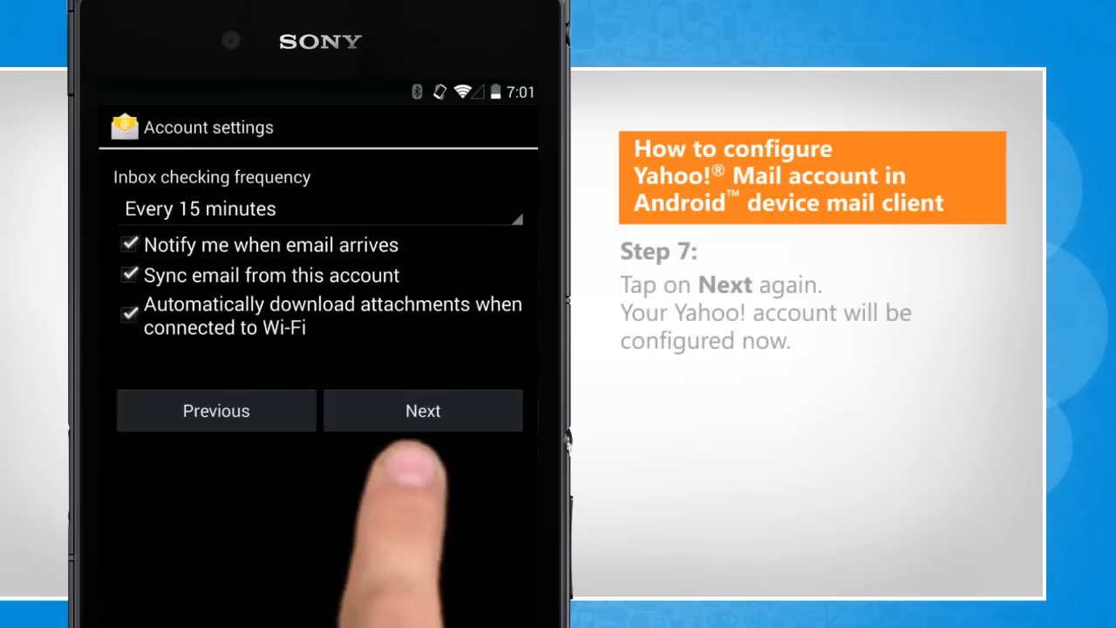
click(423, 410)
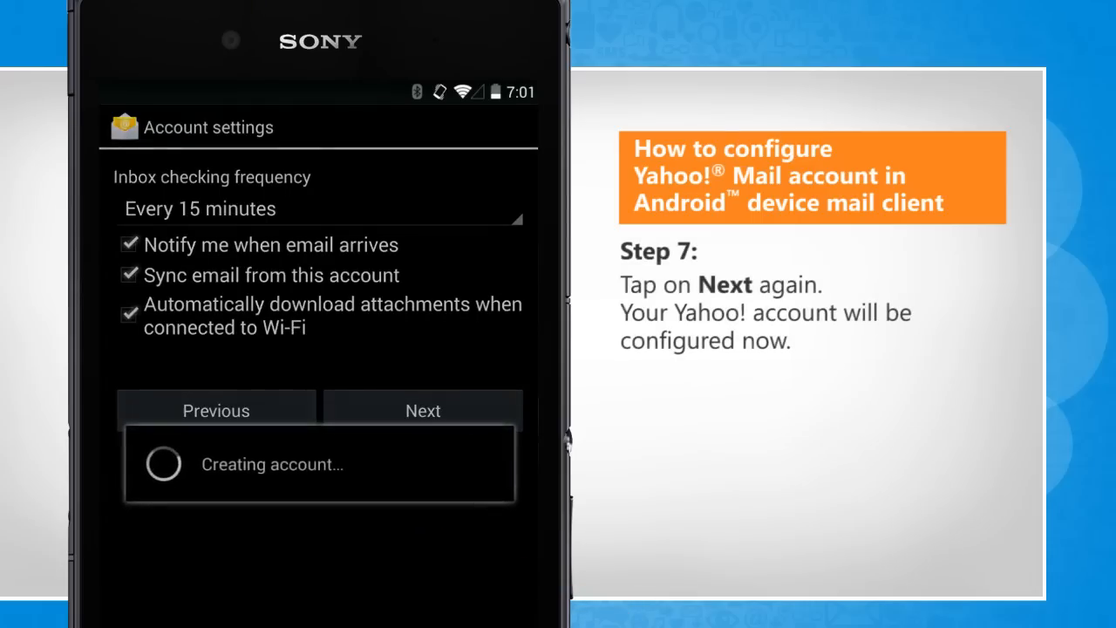
click(422, 409)
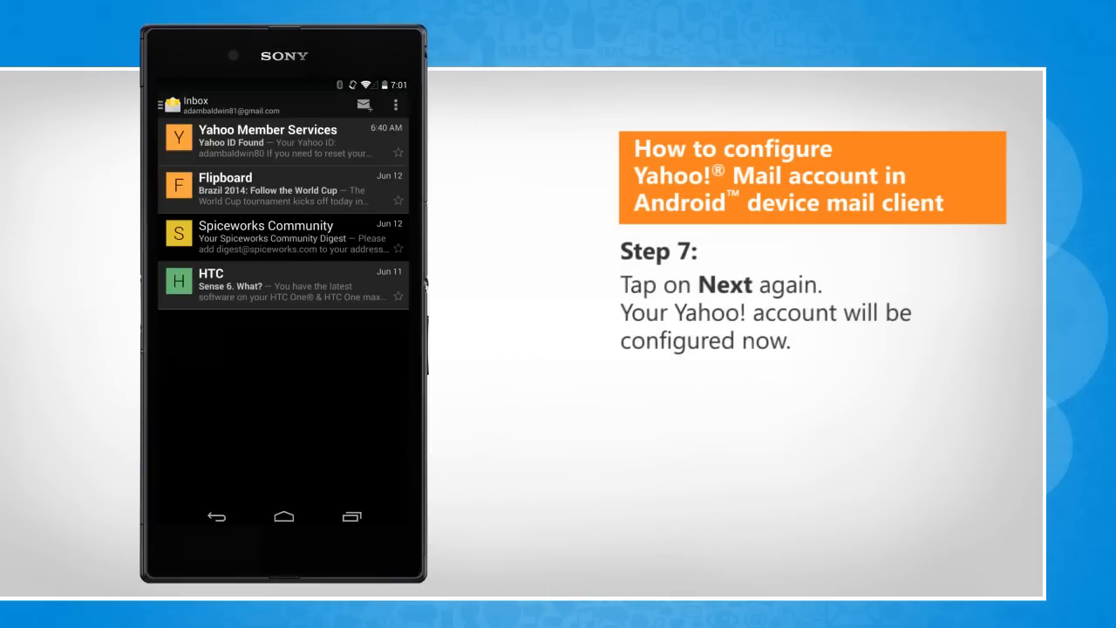